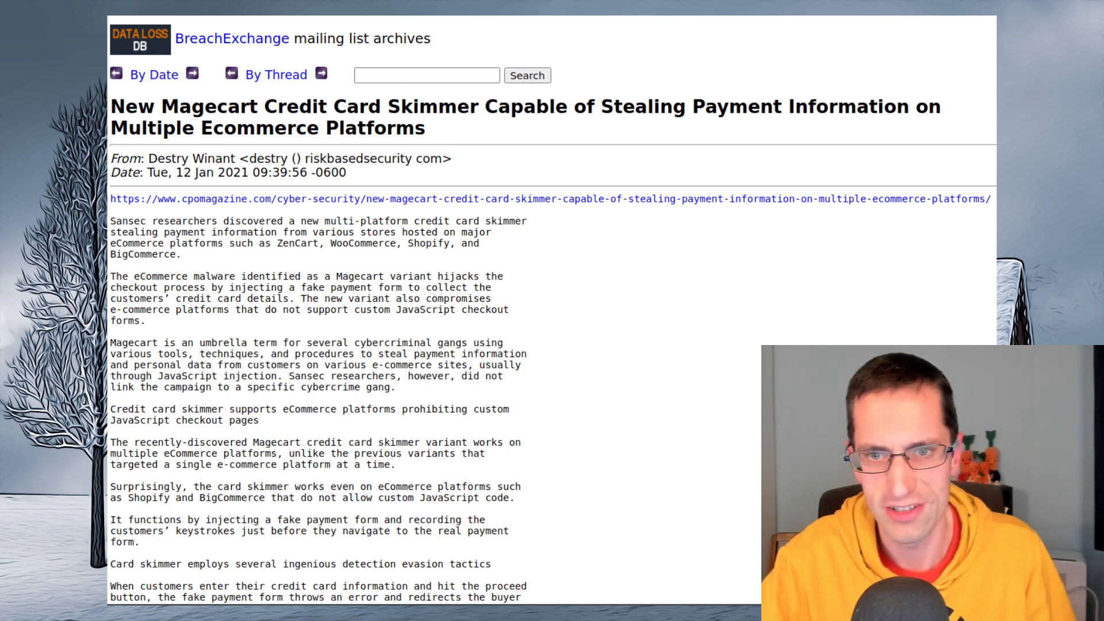
Step: Read the BreachExchange Magecart article, highlighting the second example exfiltration domain
{"action": "scroll", "scroll_direction": "down", "scroll_amount": 3}
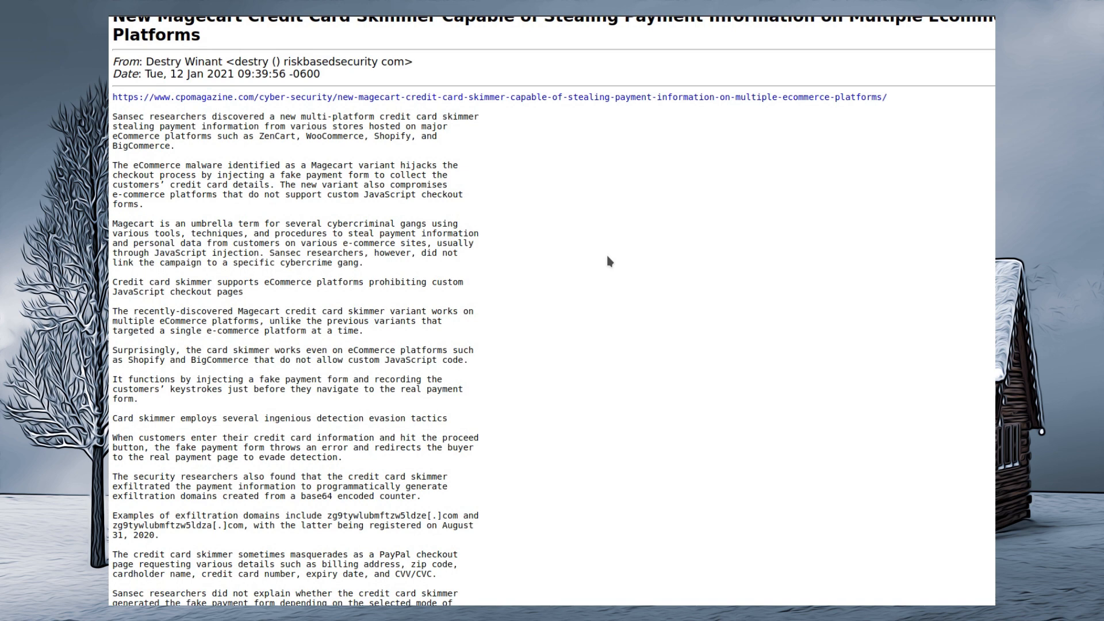
{"action": "scroll", "scroll_direction": "down", "scroll_amount": 3}
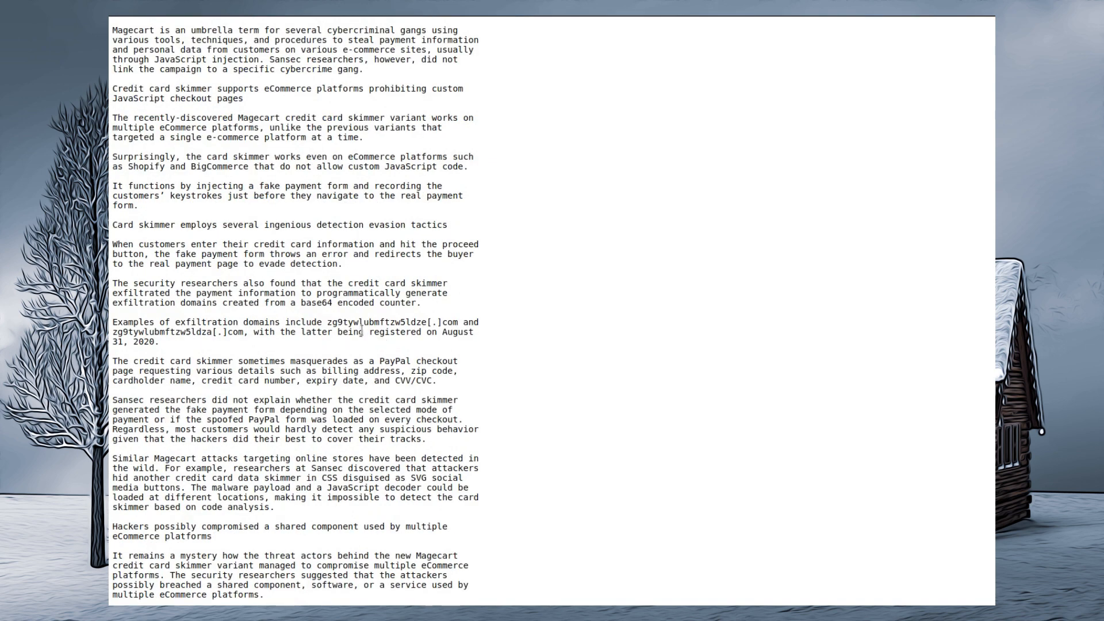
{"action": "left_click_drag", "start_coordinate": [369, 331], "coordinate": [159, 342]}
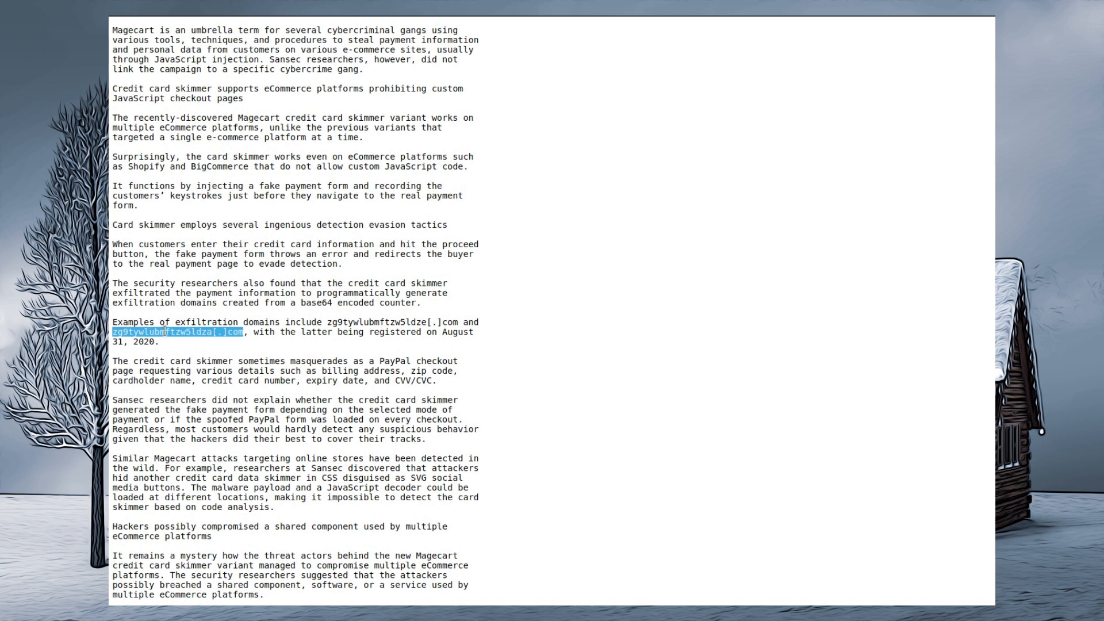
{"action": "scroll", "scroll_direction": "down", "scroll_amount": 3}
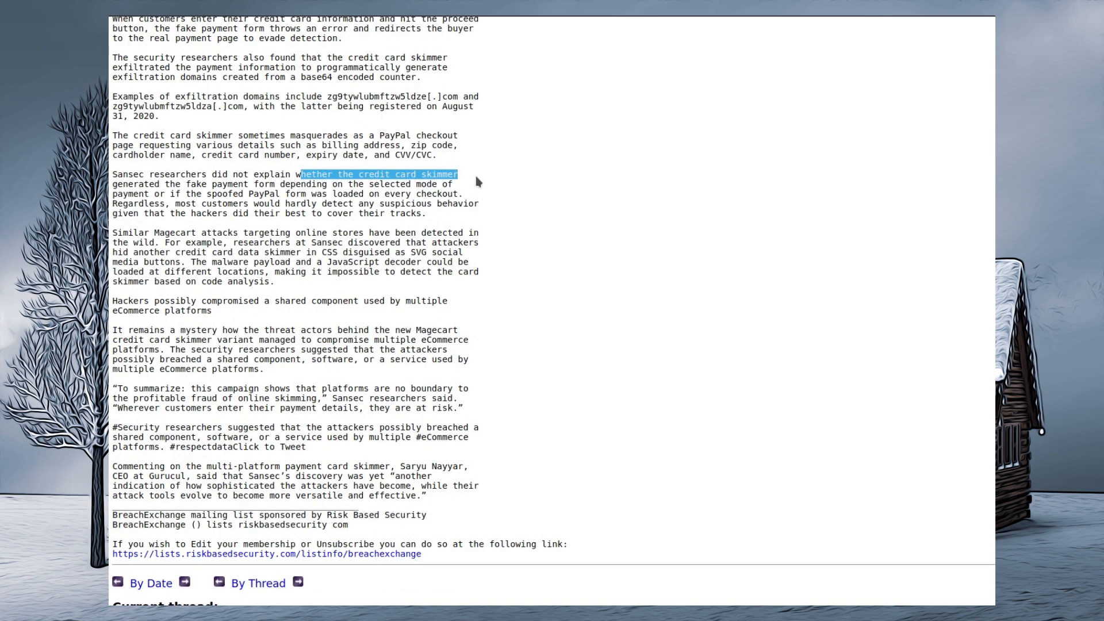
{"action": "mouse_move", "coordinate": [481, 186]}
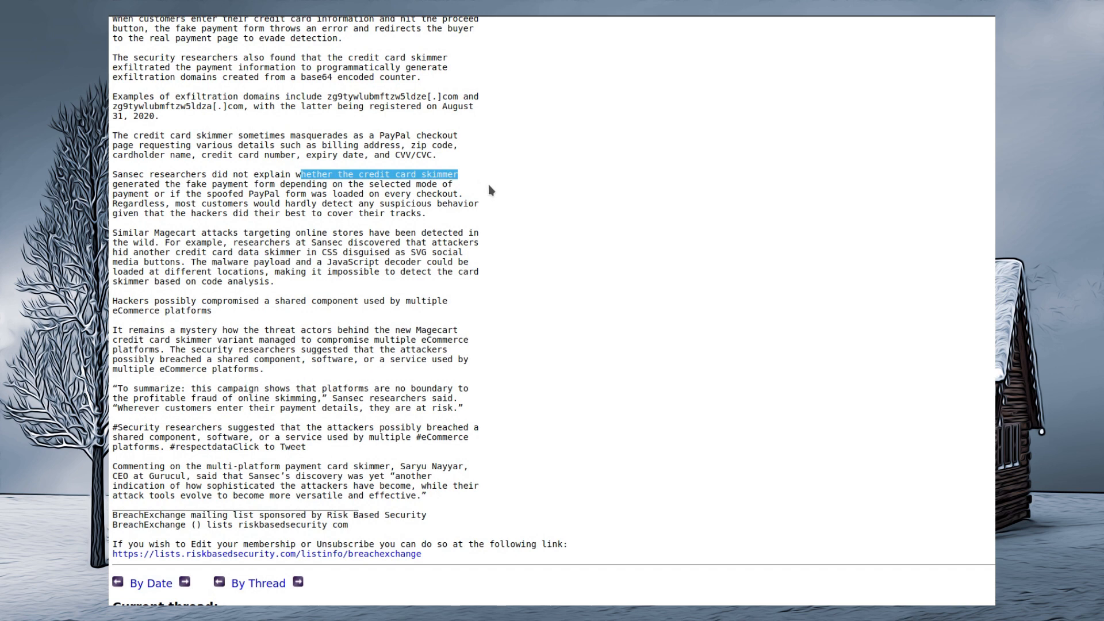
{"action": "mouse_move", "coordinate": [484, 185]}
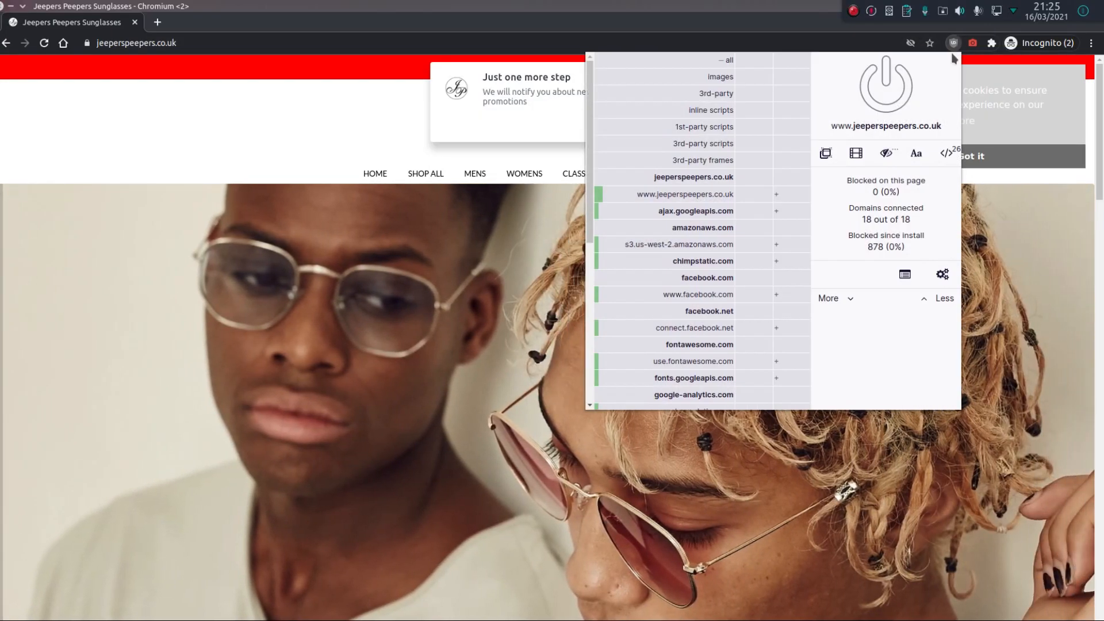
Step: Scroll the Jeepers Peepers store page and open DevTools to inspect its requests
{"action": "scroll", "scroll_direction": "down", "scroll_amount": 3}
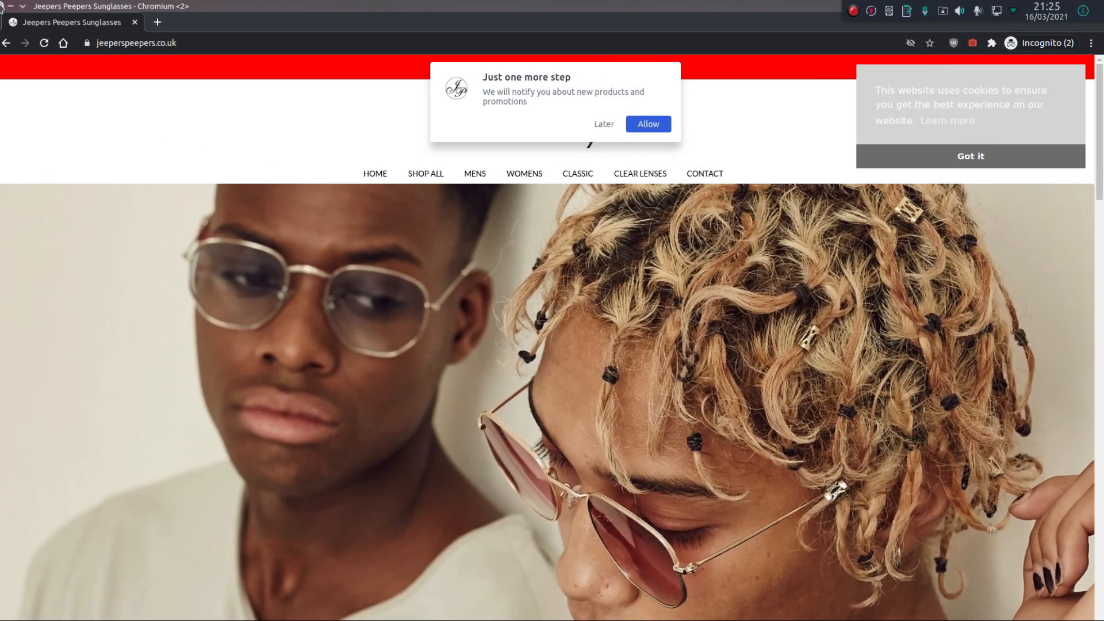
{"action": "key", "text": "F12"}
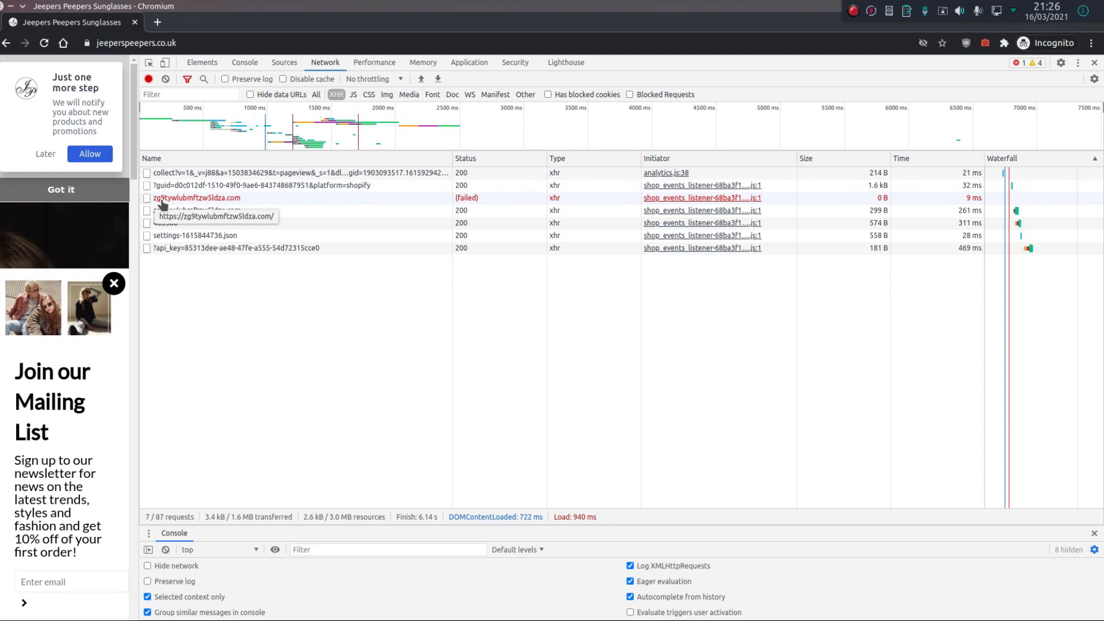
{"action": "mouse_move", "coordinate": [197, 210]}
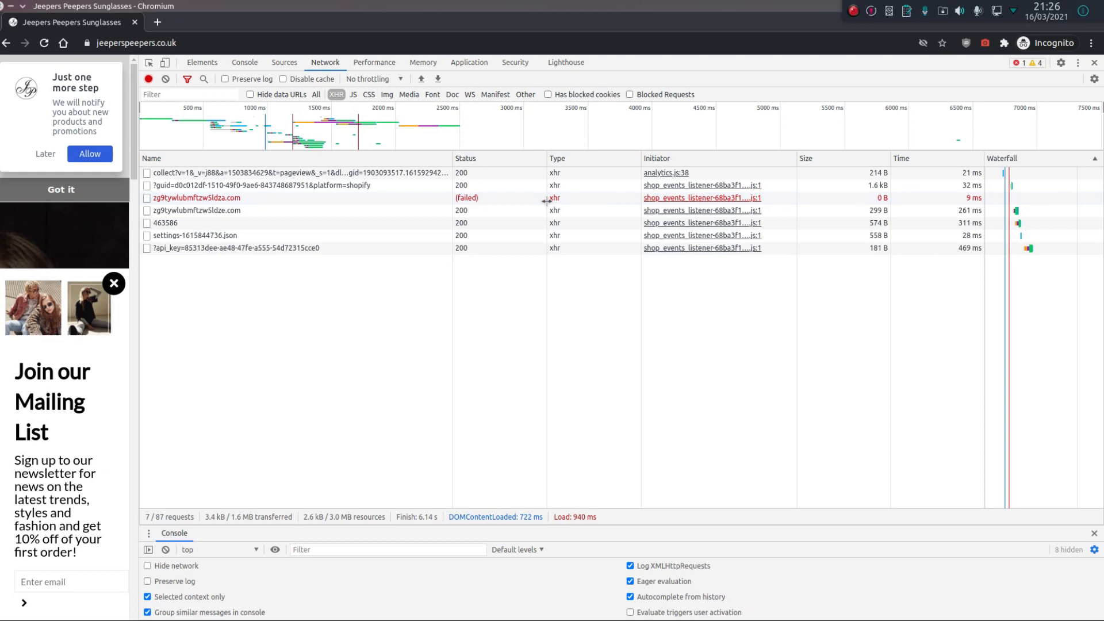
Step: Inspect the zg9tywlubmftzw5ldze.com request's headers, preview, response and initiator details
{"action": "left_click", "coordinate": [197, 210]}
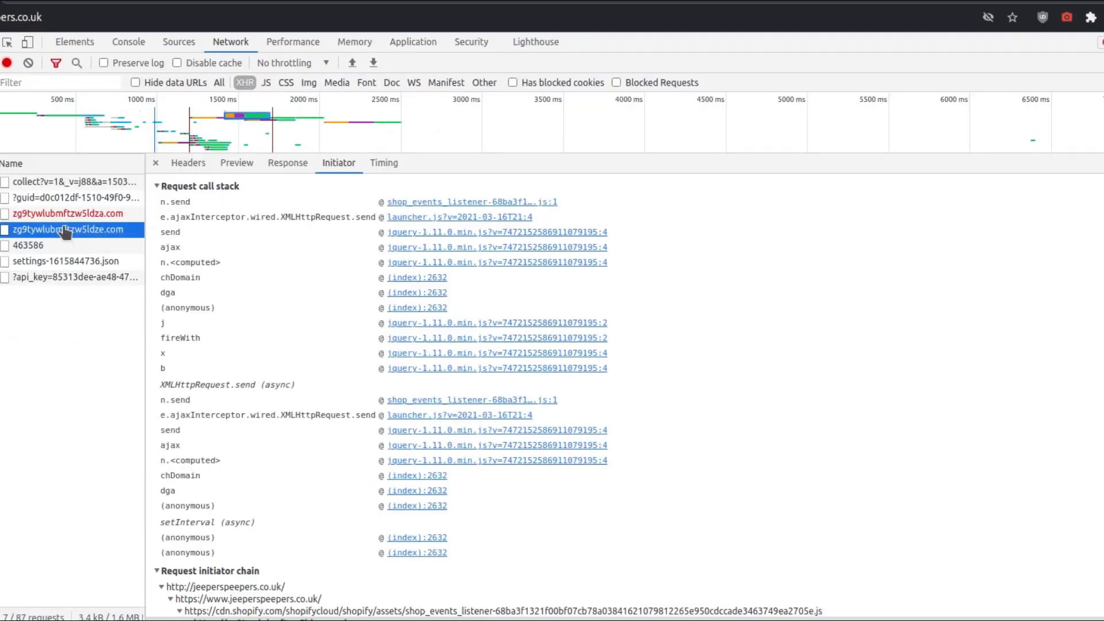
{"action": "mouse_move", "coordinate": [433, 211]}
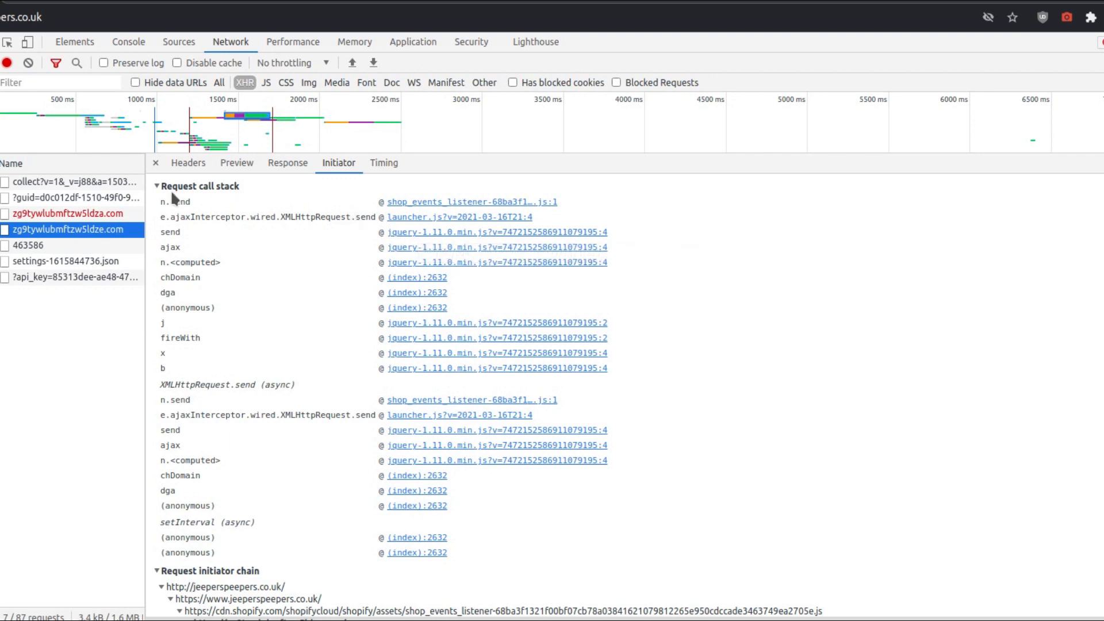
{"action": "left_click", "coordinate": [188, 163]}
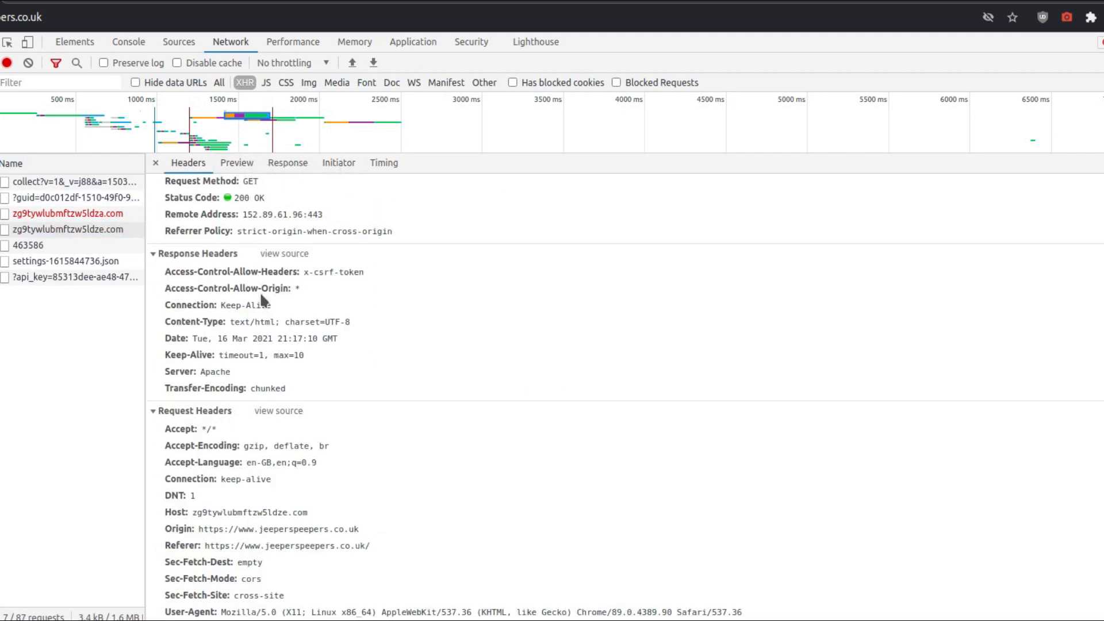
{"action": "mouse_move", "coordinate": [280, 454]}
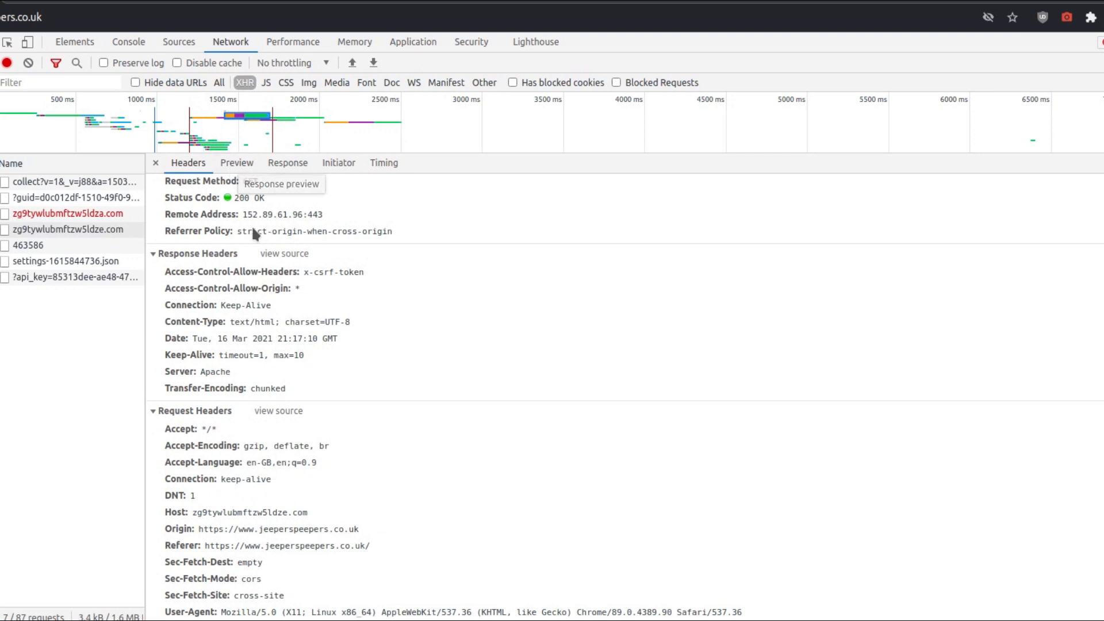
{"action": "left_click", "coordinate": [237, 162]}
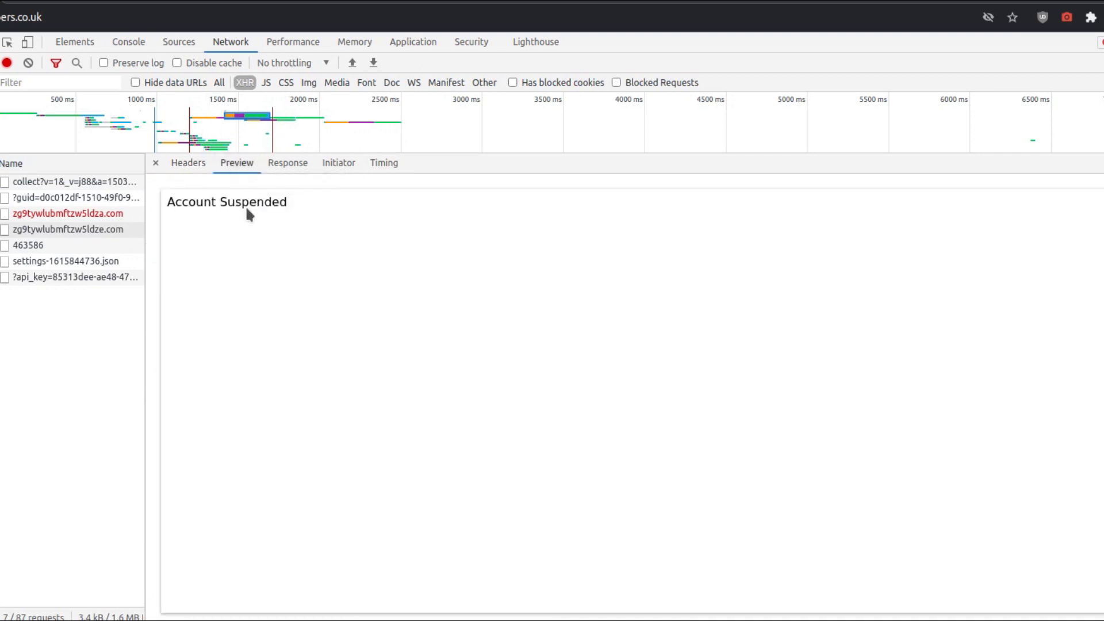
{"action": "mouse_move", "coordinate": [268, 230]}
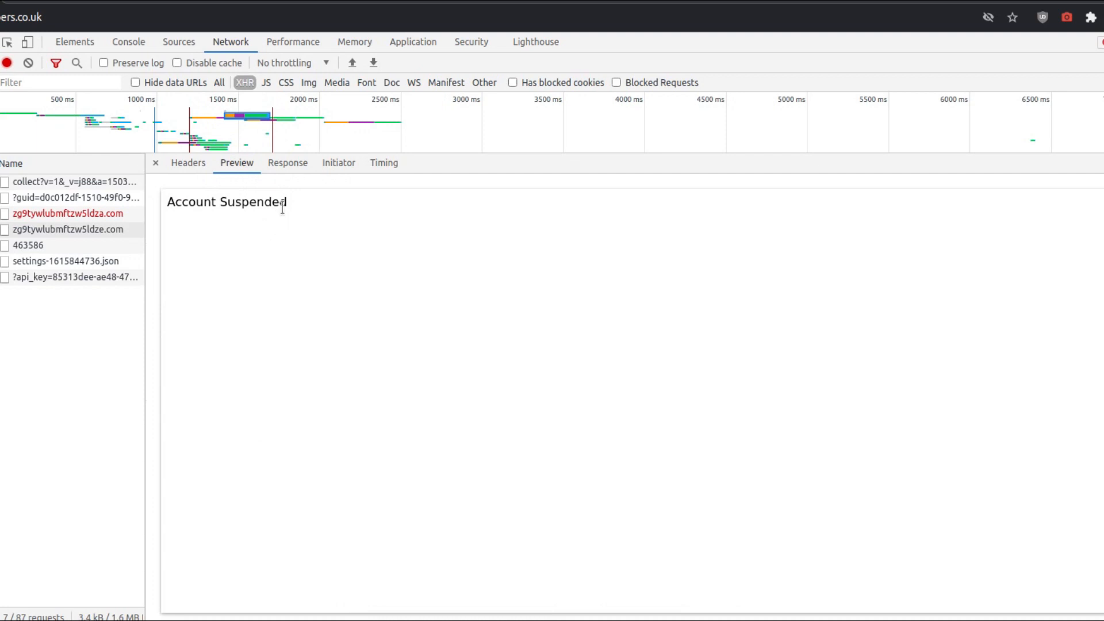
{"action": "mouse_move", "coordinate": [288, 163]}
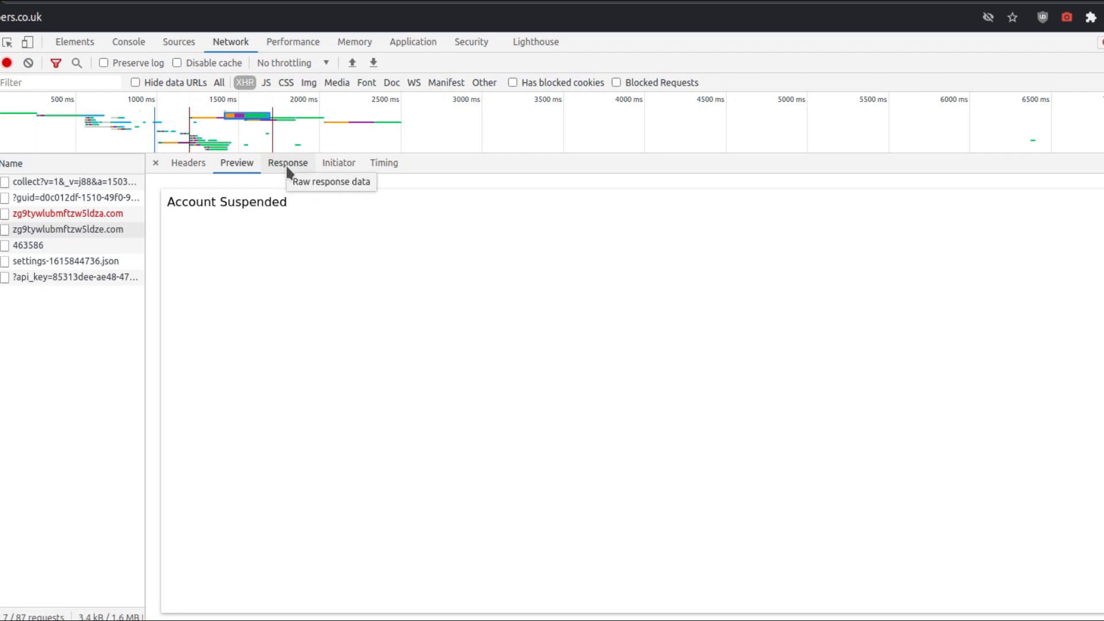
{"action": "left_click", "coordinate": [288, 163]}
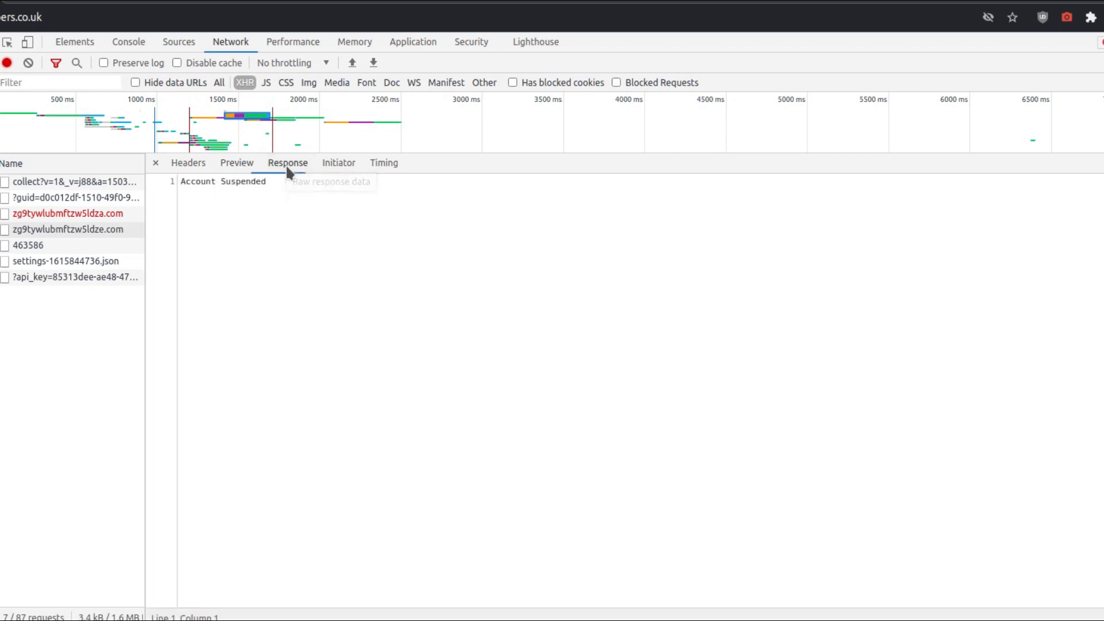
{"action": "left_click", "coordinate": [339, 162]}
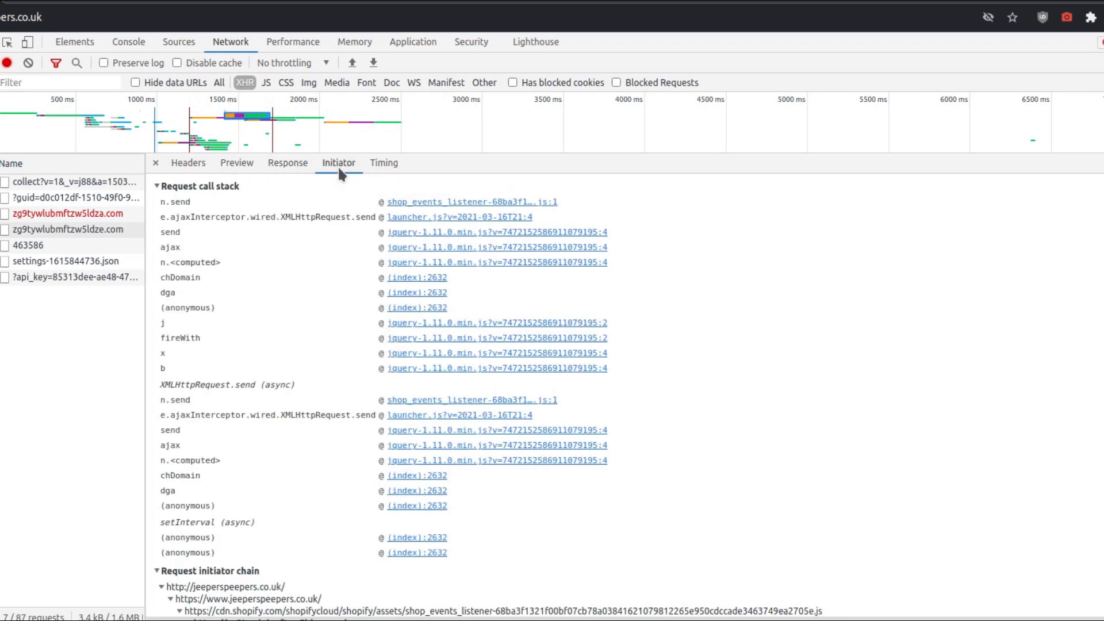
{"action": "mouse_move", "coordinate": [394, 175]}
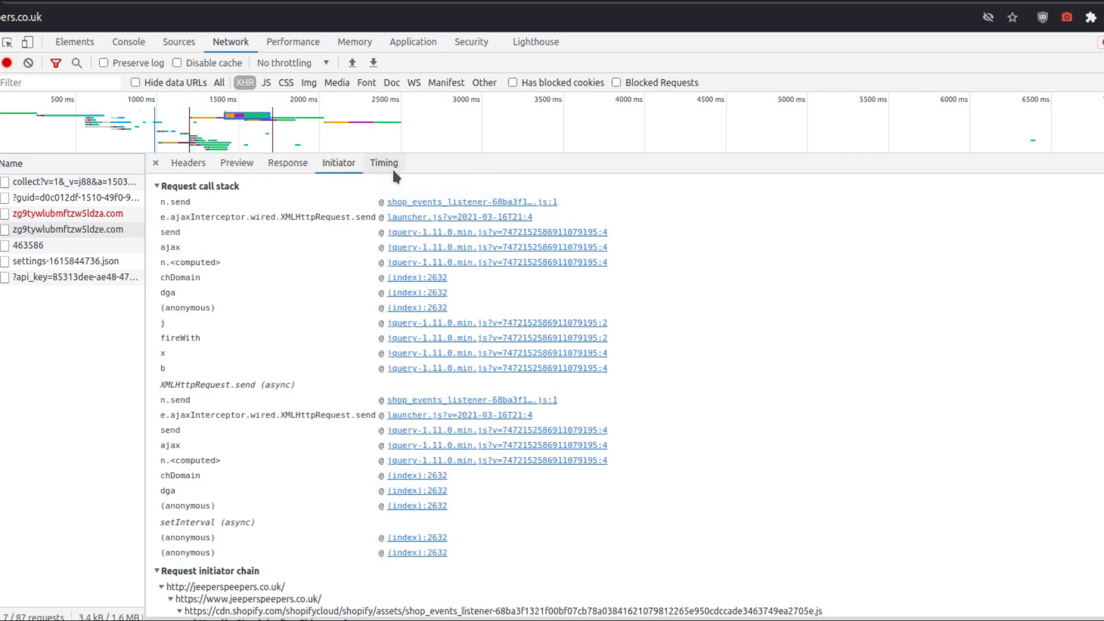
{"action": "left_click", "coordinate": [383, 163]}
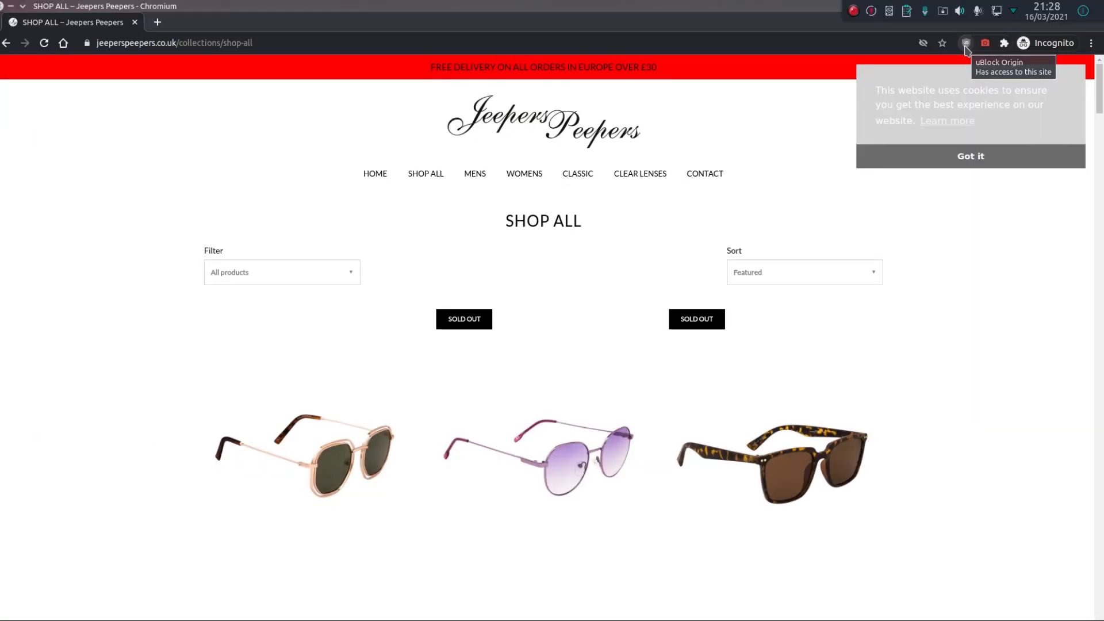
Step: View the store's empty cart page, then switch to the NoTrack admin dashboard
{"action": "left_click", "coordinate": [965, 43]}
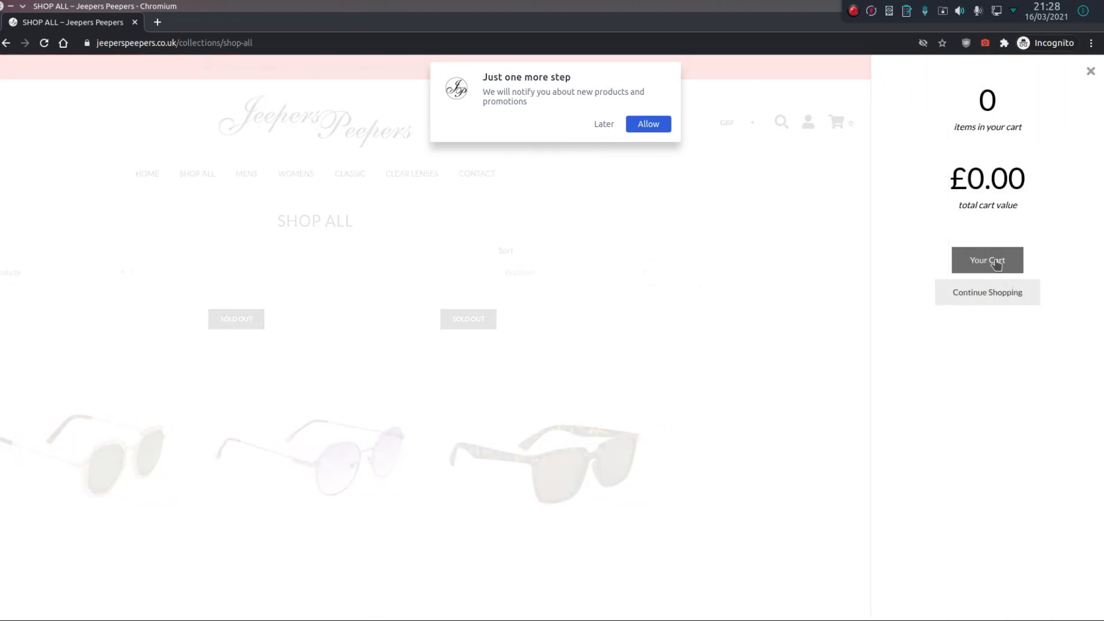
{"action": "left_click", "coordinate": [987, 260]}
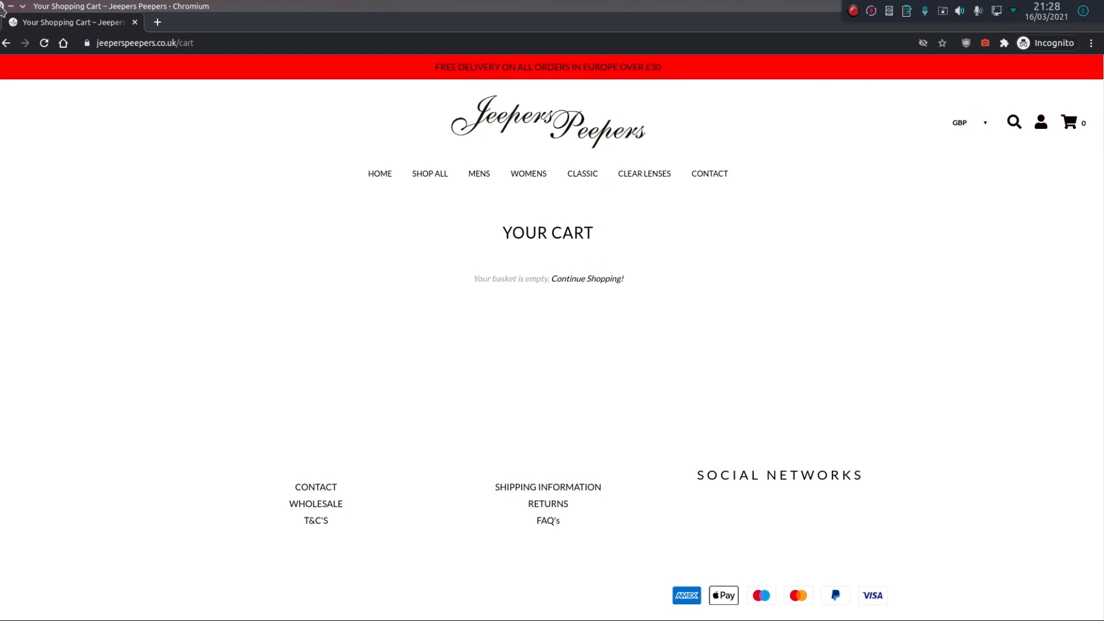
{"action": "left_click", "coordinate": [355, 22]}
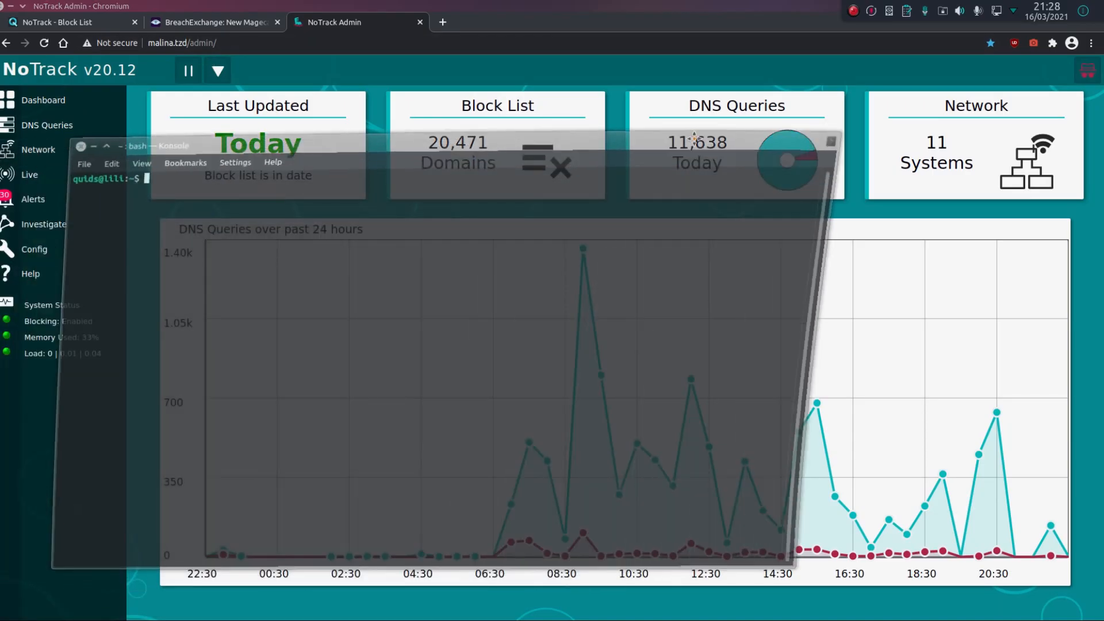
Step: Flush the local DNS cache with 'sudo systemd-resolve --flush-caches'
{"action": "type", "text": "sudo systemd-resolve --flush-caches"}
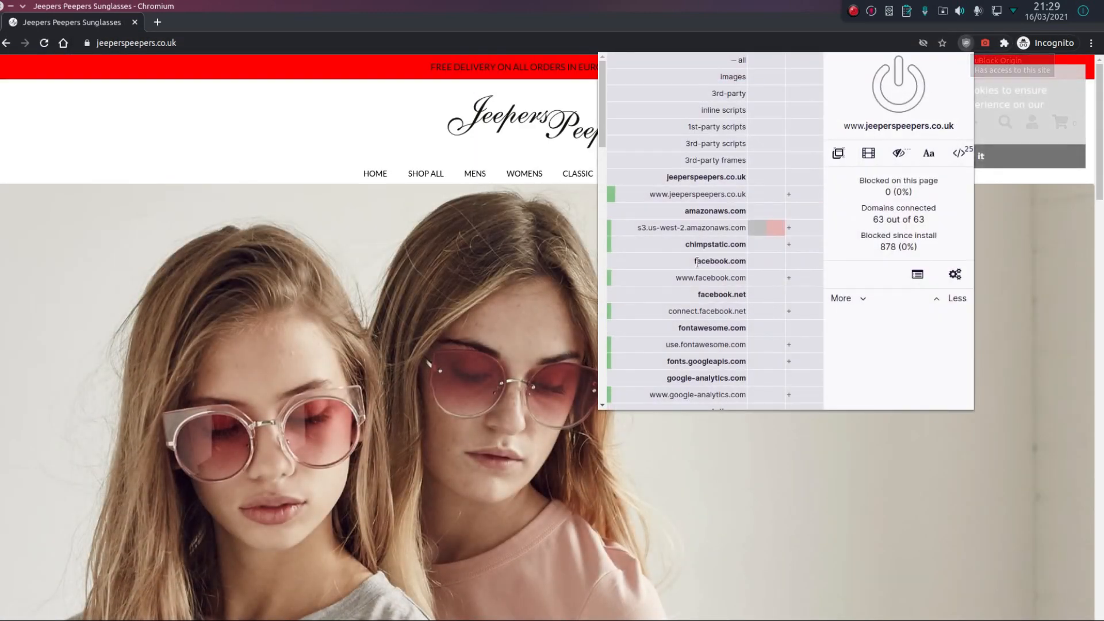
Step: Scroll through the pending XHR requests to zg9tywlubmftzw5ldz… domain variants
{"action": "scroll", "scroll_direction": "down", "scroll_amount": 3}
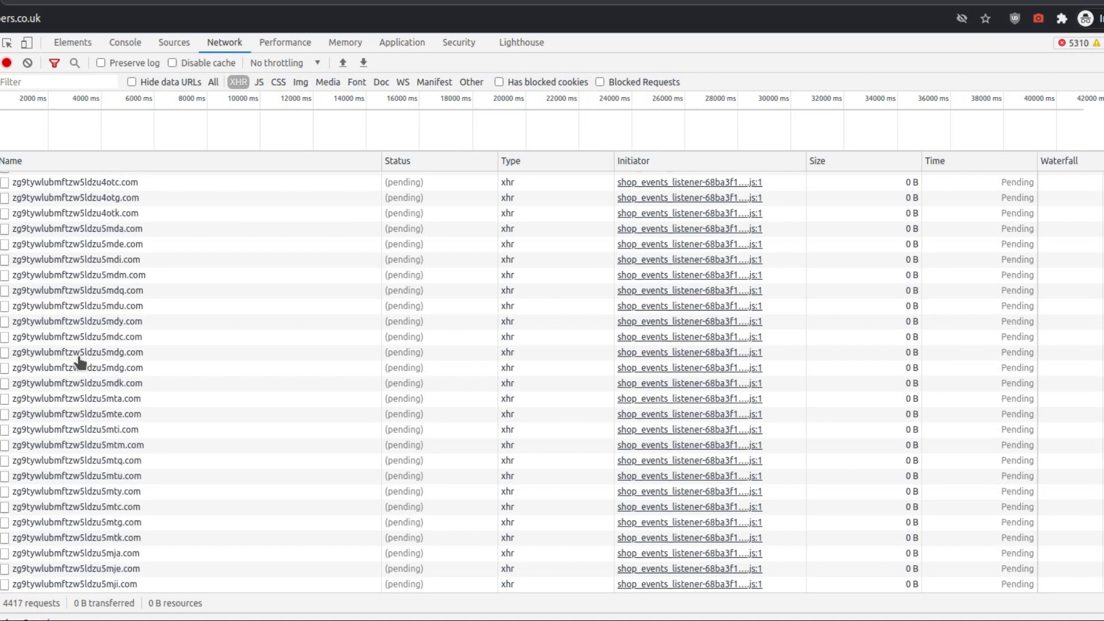
Step: Open the uBlock Origin popup on the store page to reach its logger
{"action": "left_click", "coordinate": [955, 43]}
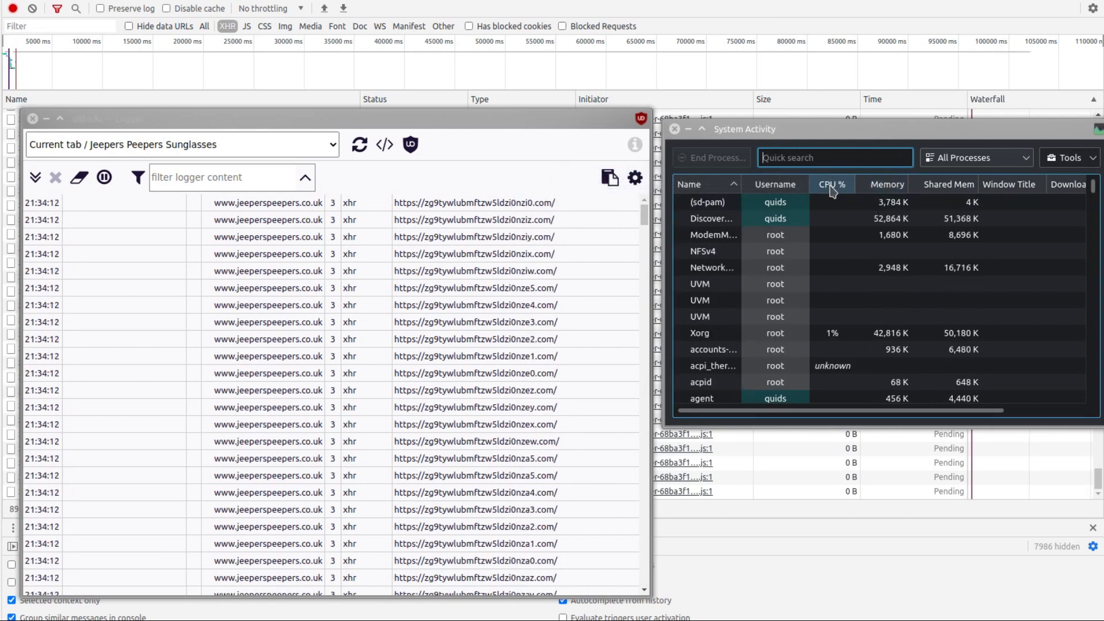
Step: Filter System Activity's process list with the quick search 'chrome'
{"action": "left_click", "coordinate": [831, 184]}
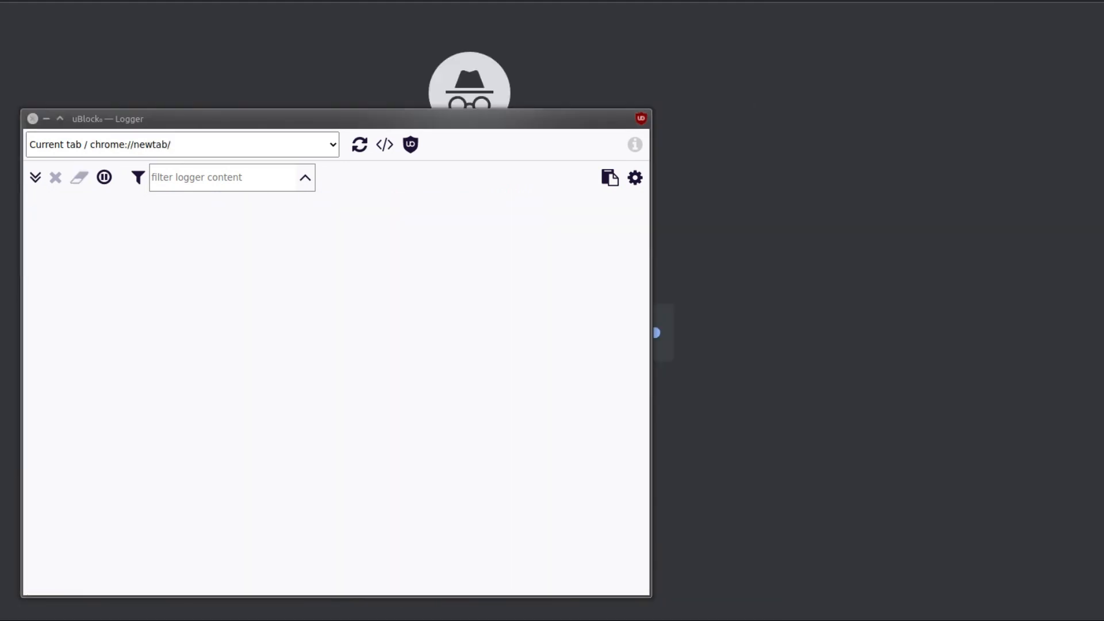
{"action": "type", "text": "chrome"}
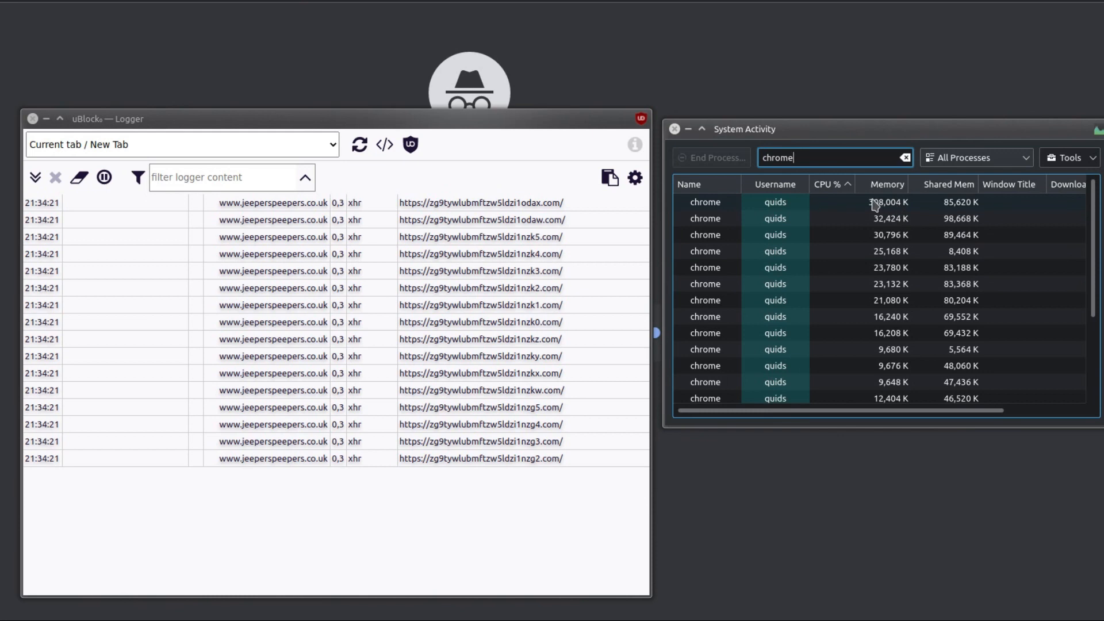
{"action": "mouse_move", "coordinate": [884, 210]}
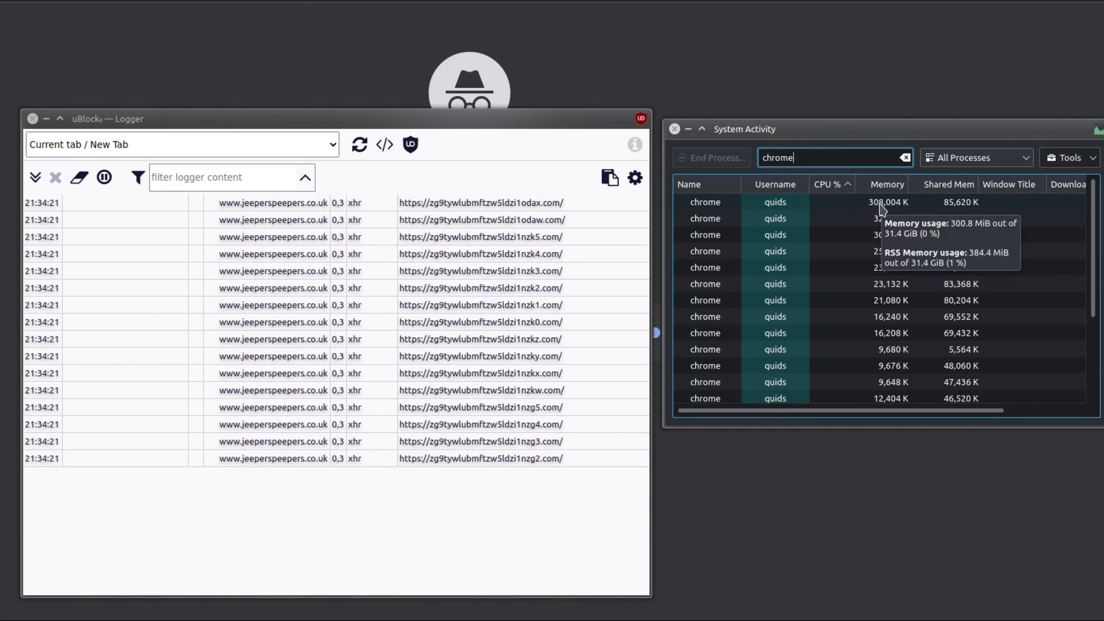